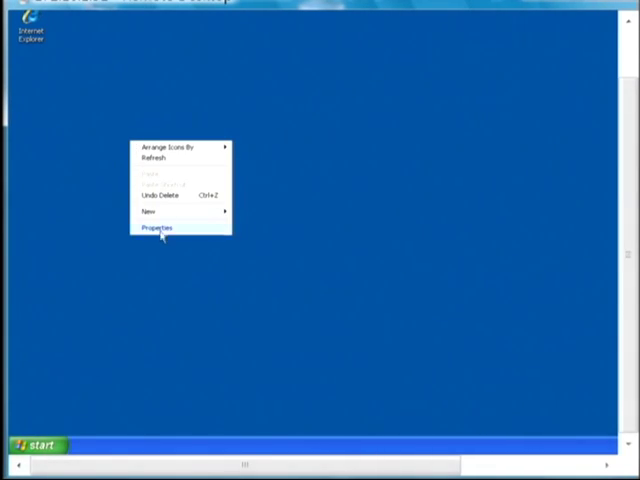
Open Display Properties from the desktop and show the Appearance settings.
click(155, 228)
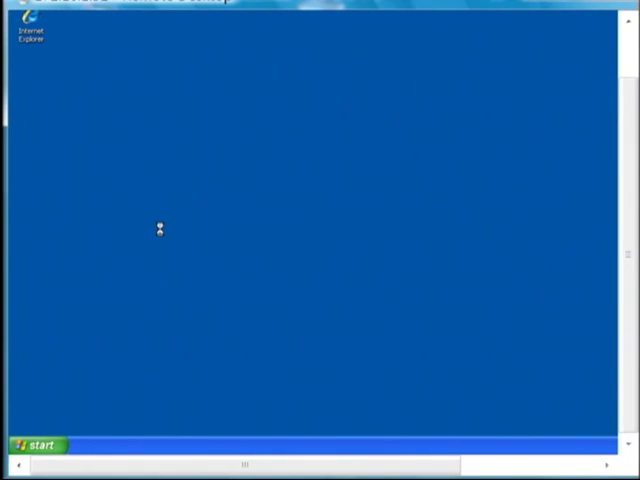
mouse_move(163, 233)
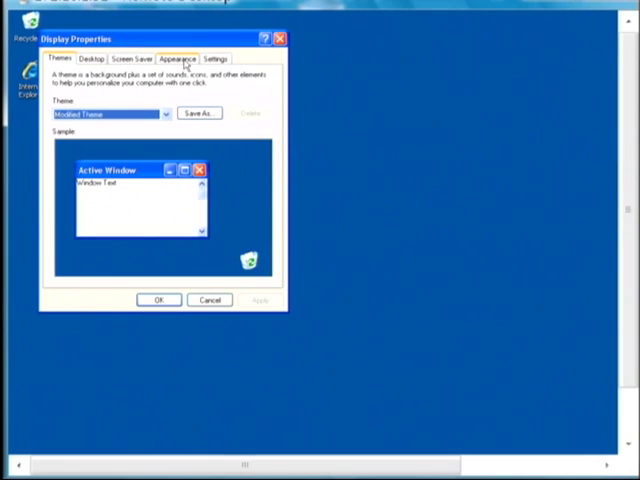
click(178, 58)
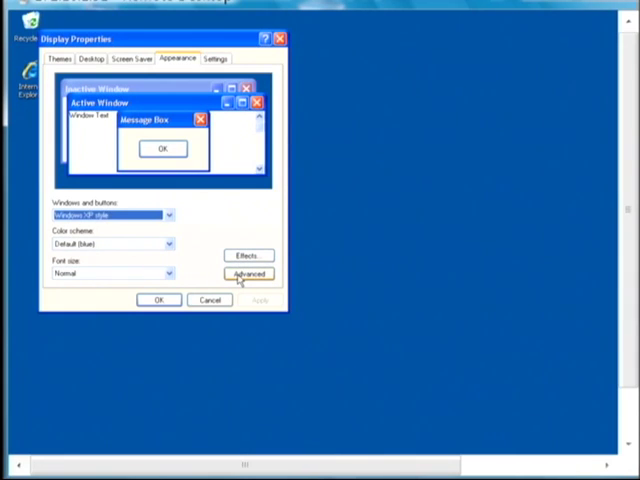
Open Advanced Appearance for the Active Title Bar and list its fonts.
click(247, 273)
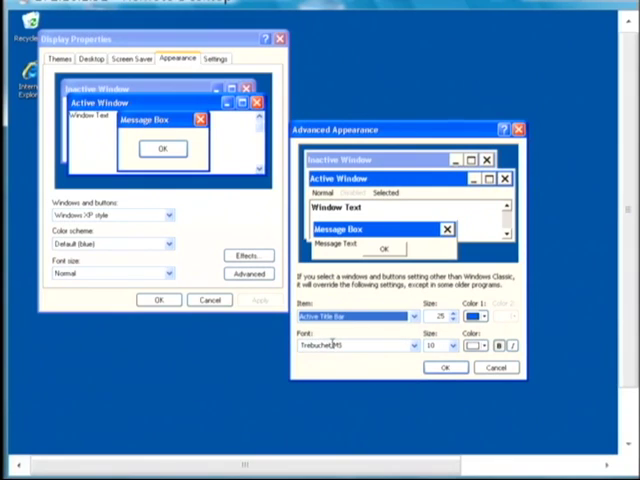
click(411, 345)
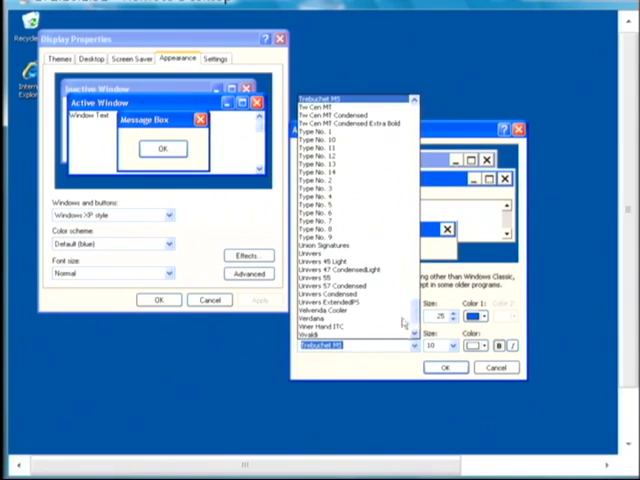
Set the active title bar font to Type No. 8 at a larger size and accept.
click(324, 275)
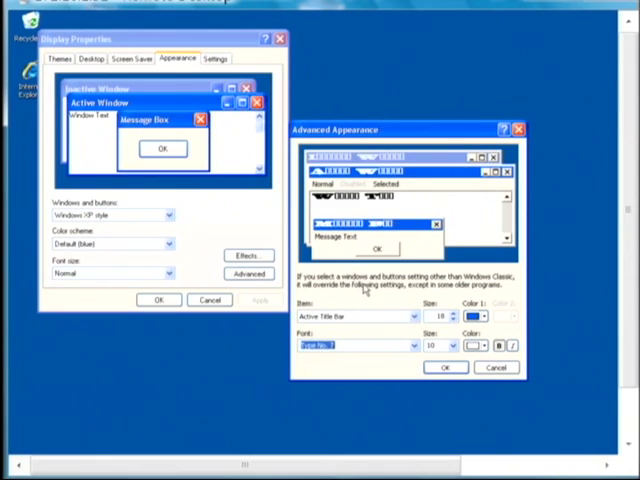
click(453, 345)
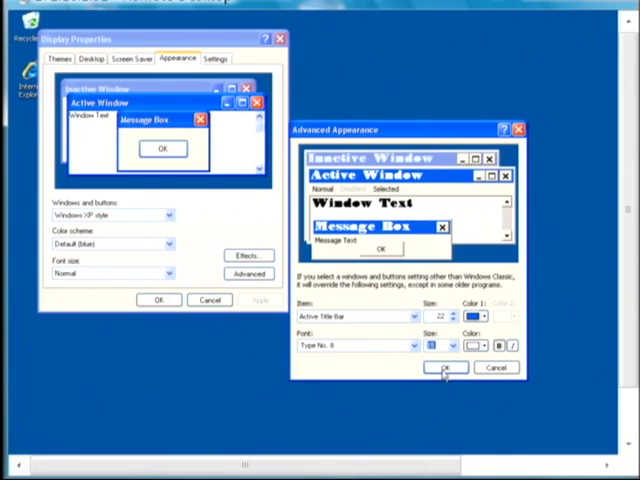
click(445, 367)
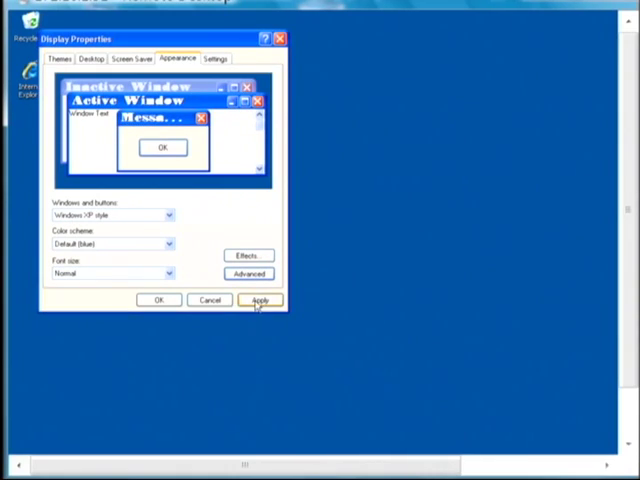
Apply the Type No. 8 title bar font to all windows.
click(260, 300)
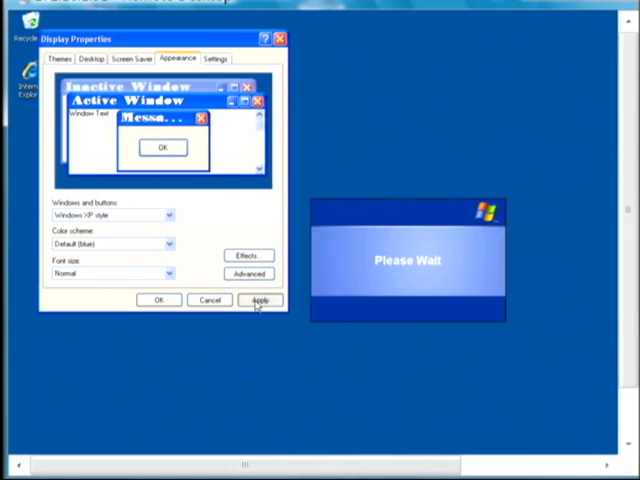
click(261, 300)
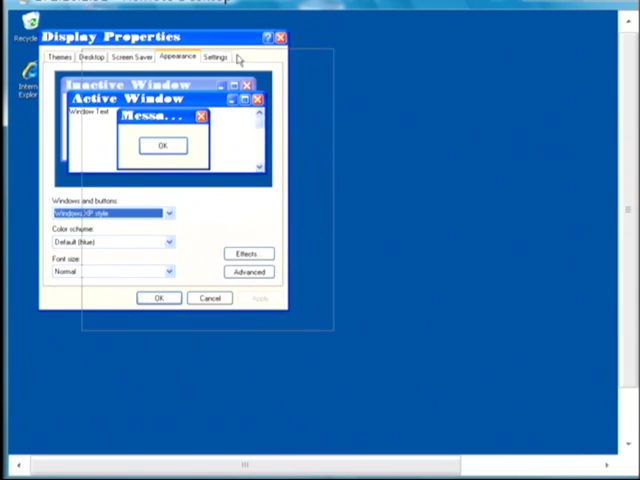